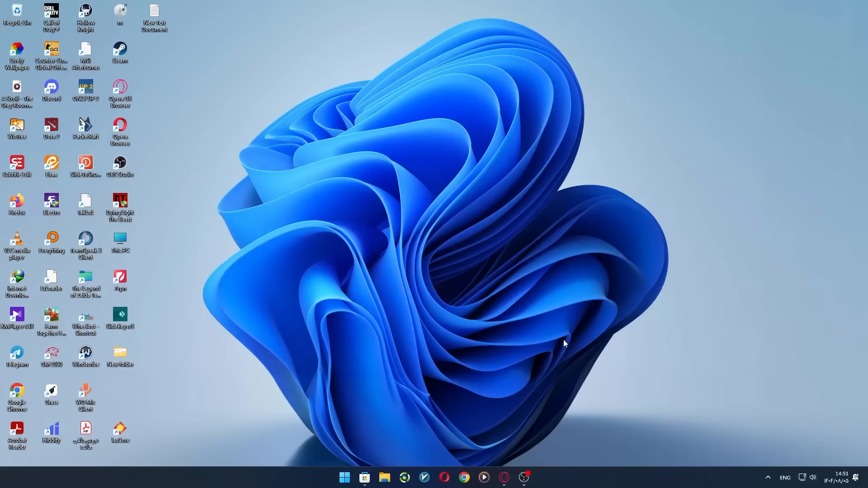
Search 'live' in Microsoft Store and reach the Lively Wallpaper app
click(364, 477)
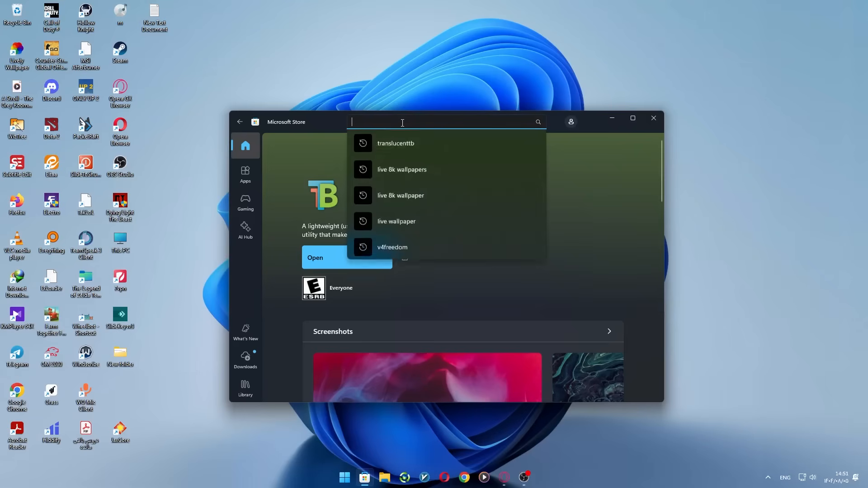
text(live)
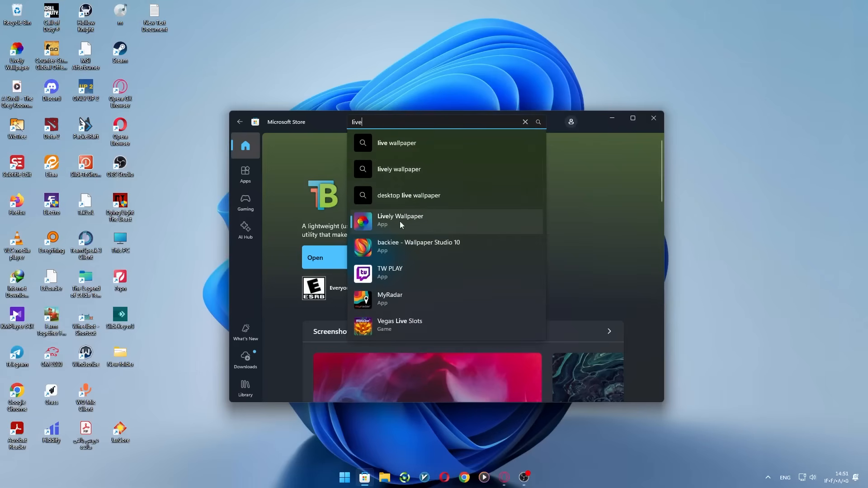
click(400, 219)
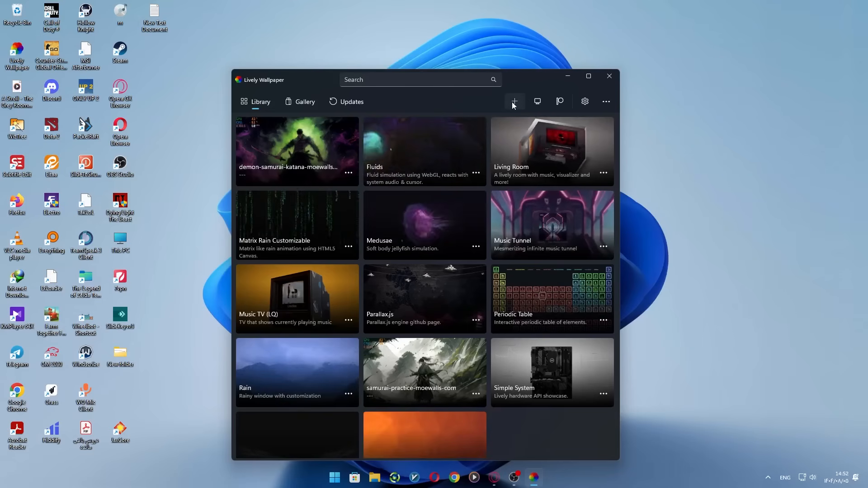
Add the samurai-practice-moewalls-com video from Downloads > Video as a new wallpaper
click(513, 101)
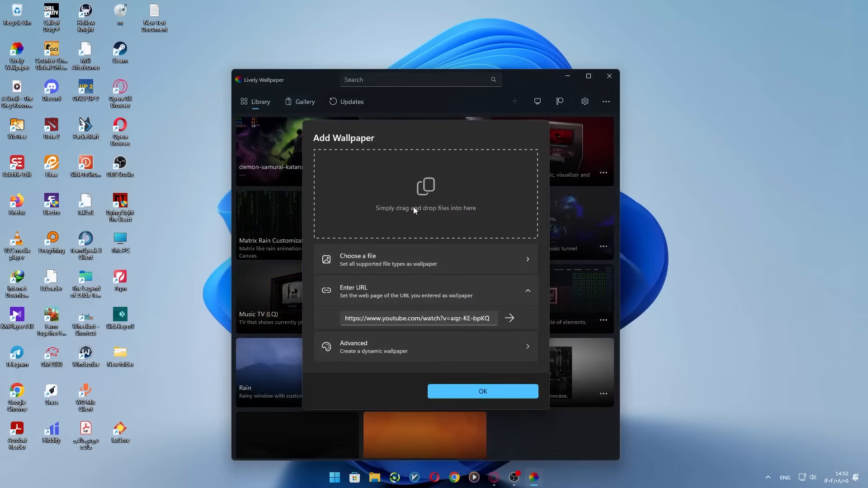
click(358, 260)
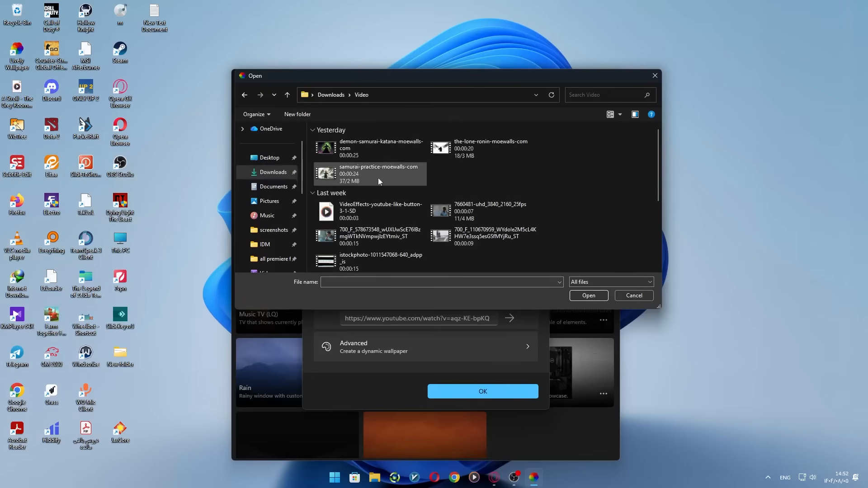
click(632, 294)
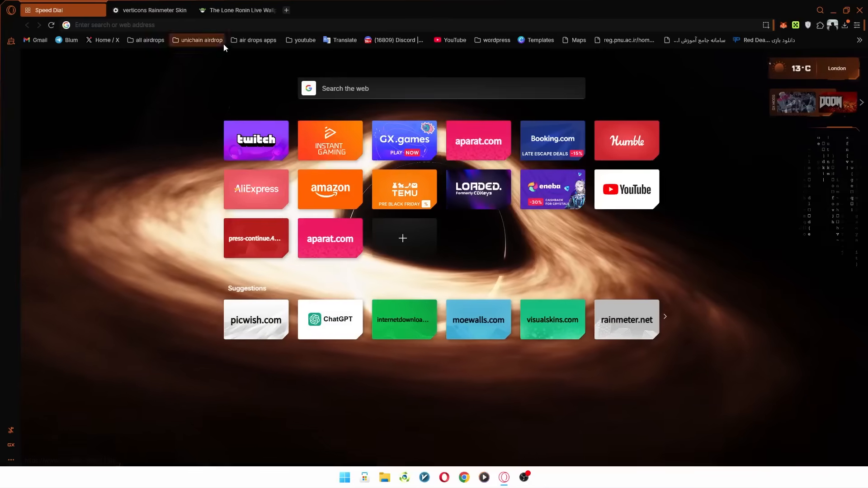
Search 'rainmeter', reach rainmeter.net, and ready a fresh tab
text(rainmeter)
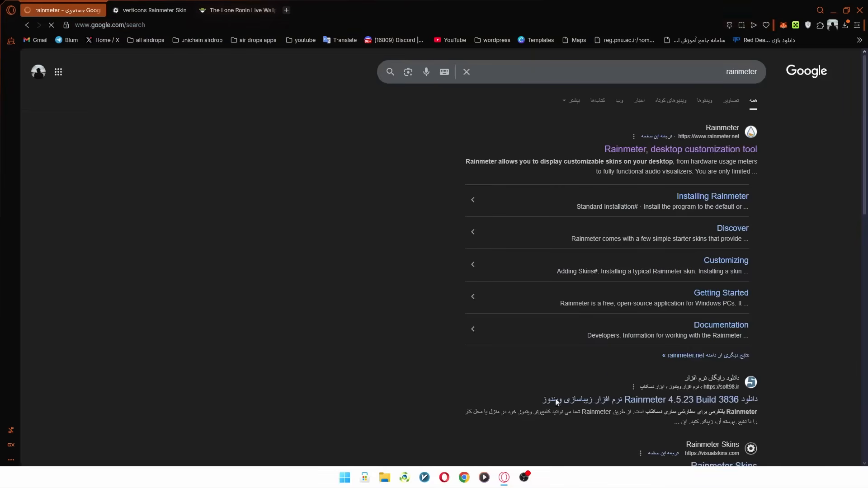
click(680, 149)
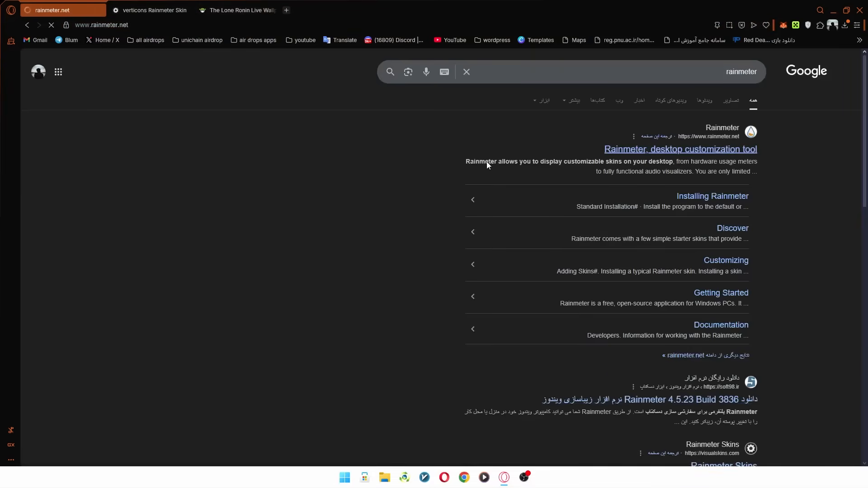
click(679, 149)
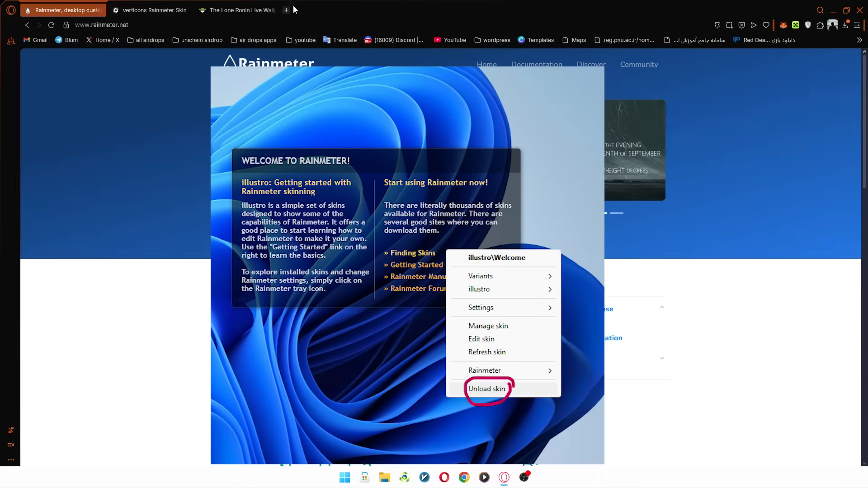
mouse_move(167, 141)
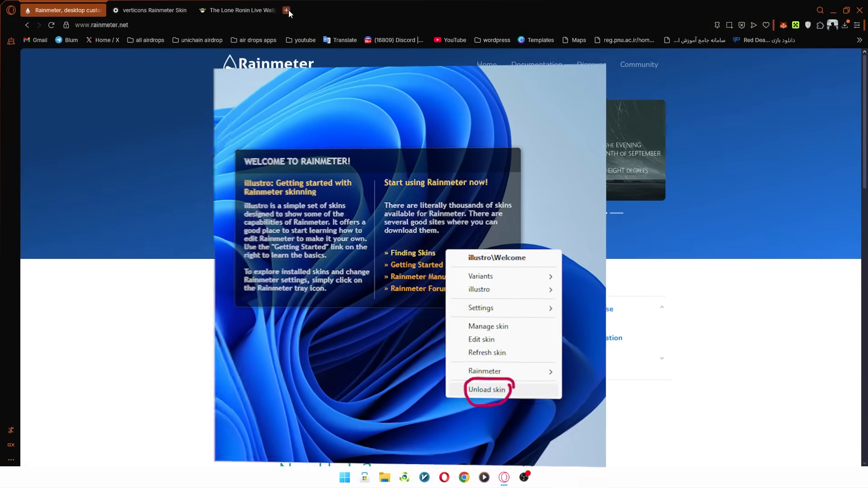
click(286, 10)
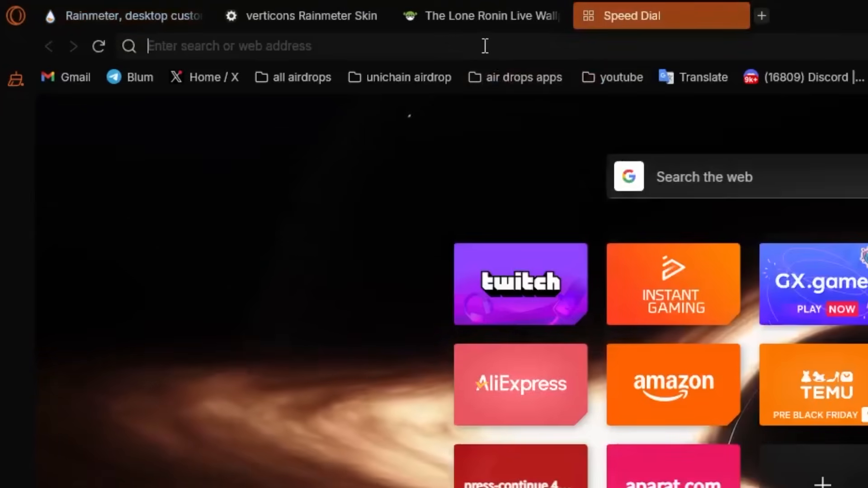
Search 'jaxcore', reach Jax-Core/JaxCore Releases on GitHub and download JaxCore_v50410.rmskin
text(jaxcore)
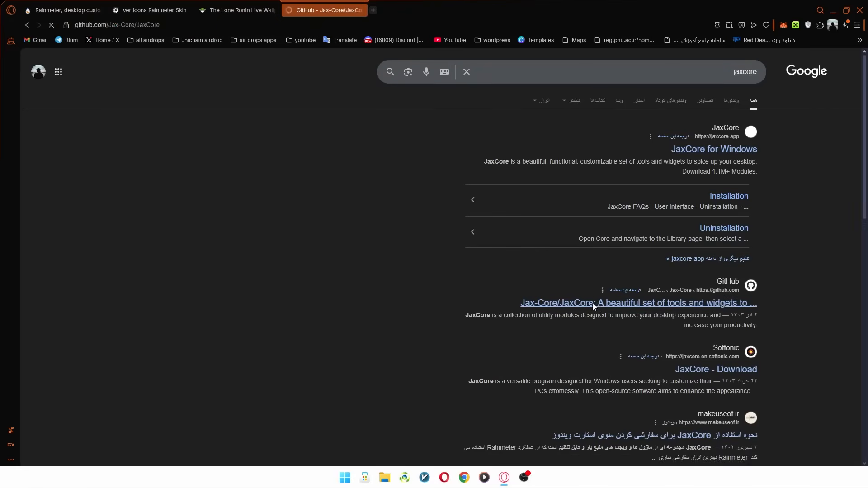
click(637, 303)
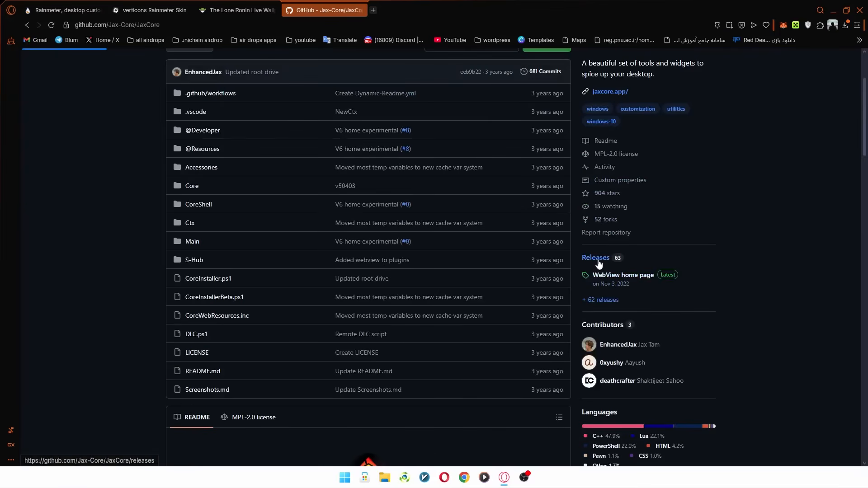
click(595, 258)
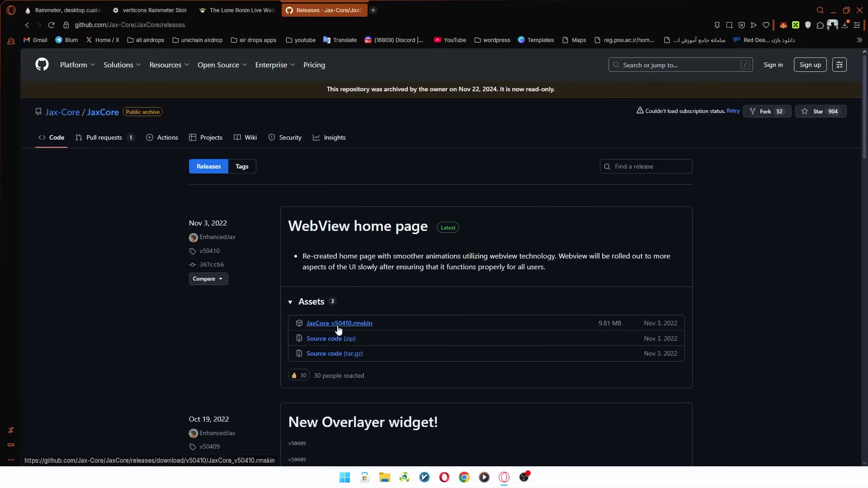
click(338, 322)
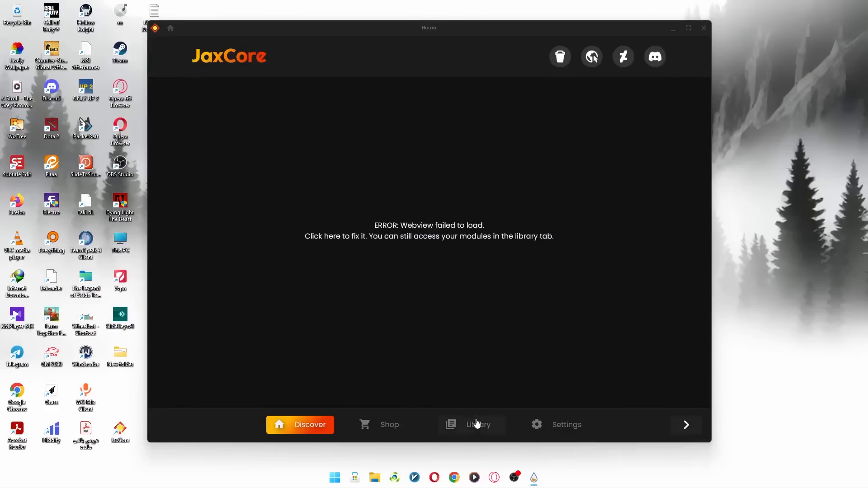
Choose the Arc style for ModularClocks and set its widget size to 0.7x
click(471, 425)
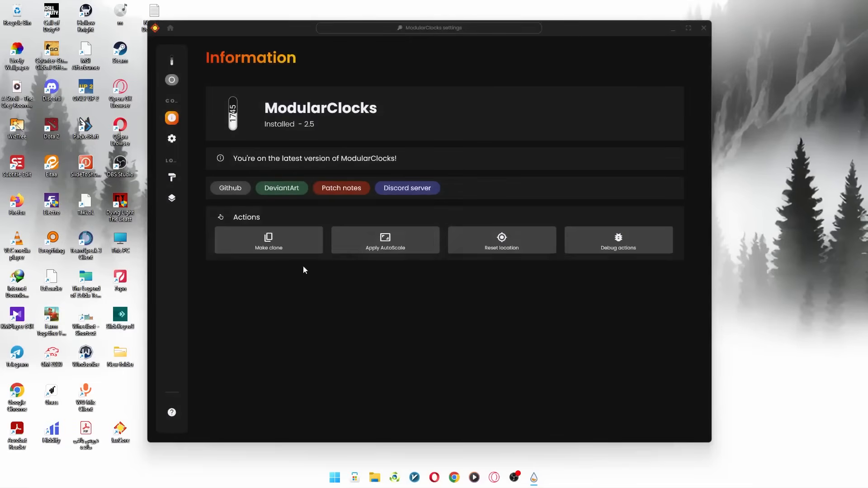
click(172, 138)
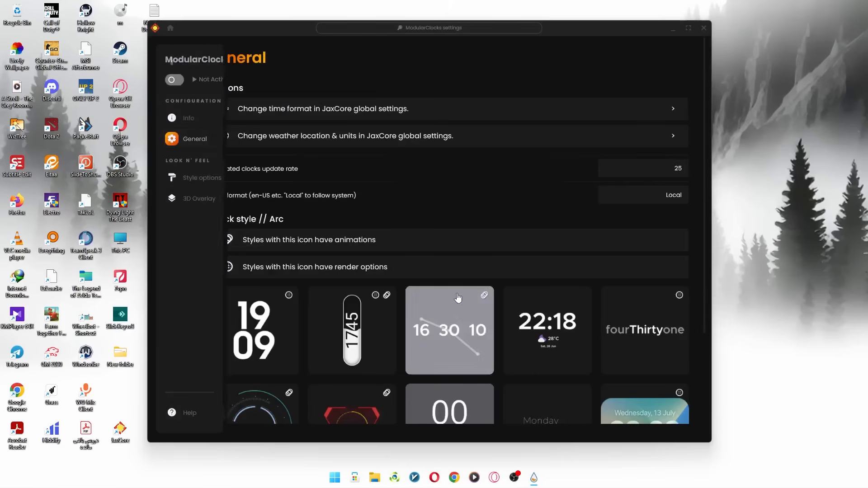
scroll(down, 3)
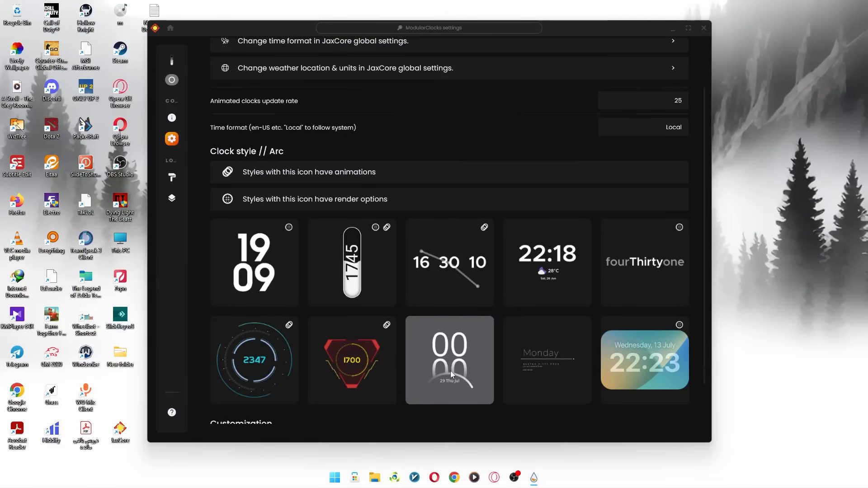
scroll(down, 3)
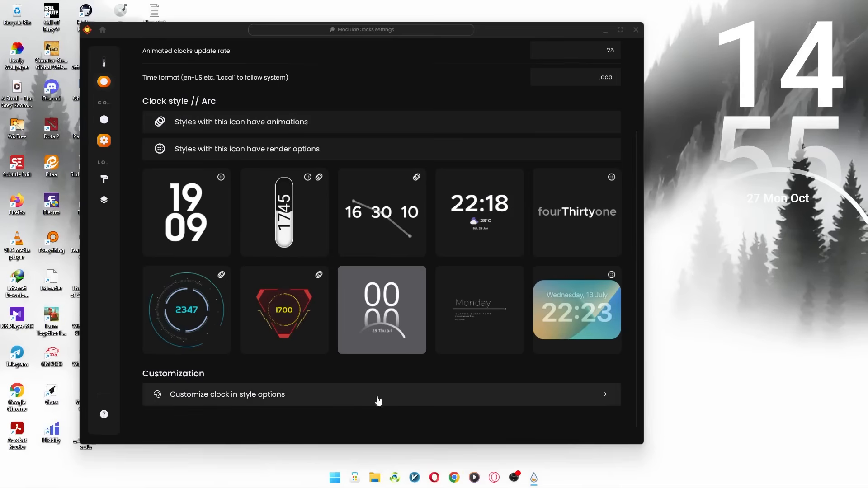
click(379, 394)
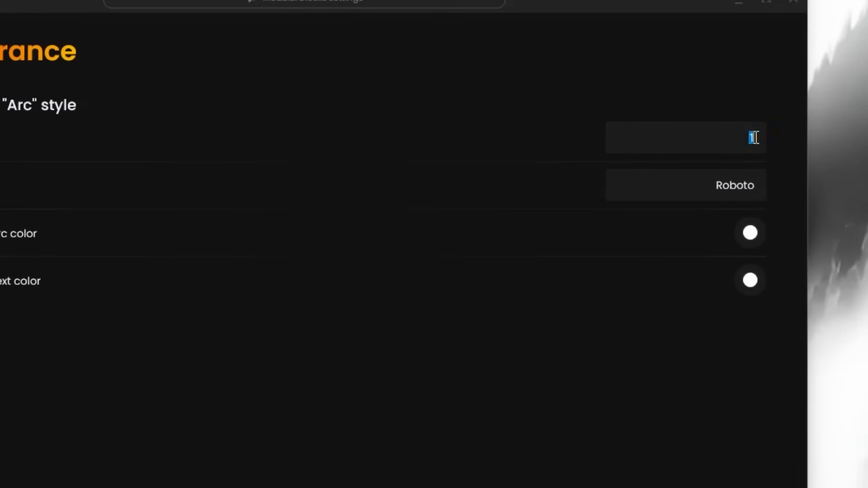
text(0.7x)
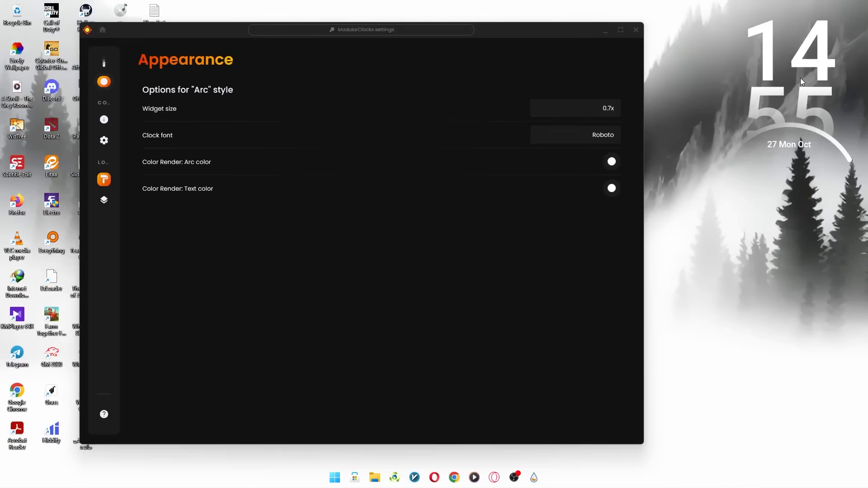
Add a ModularPlayers music widget from the Library with a General player style
click(102, 29)
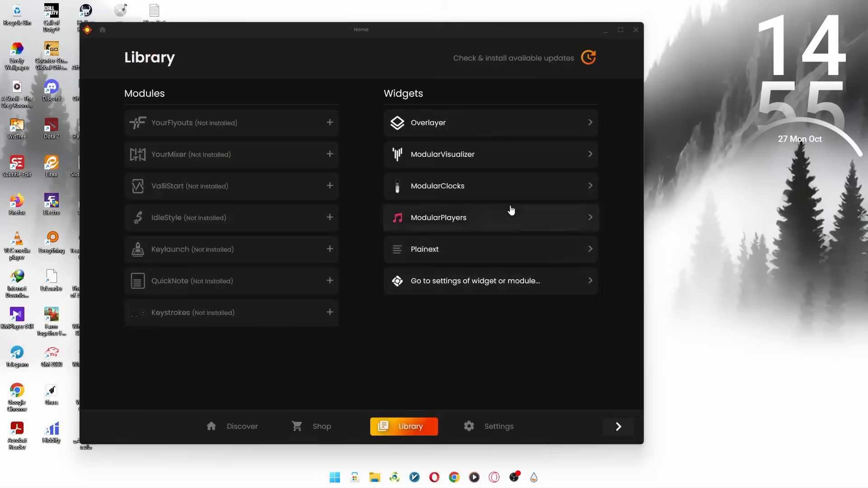
click(489, 217)
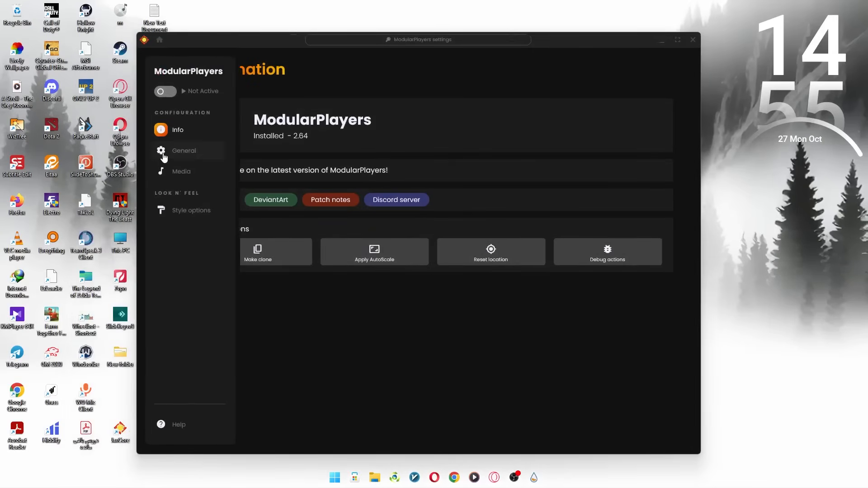
click(184, 150)
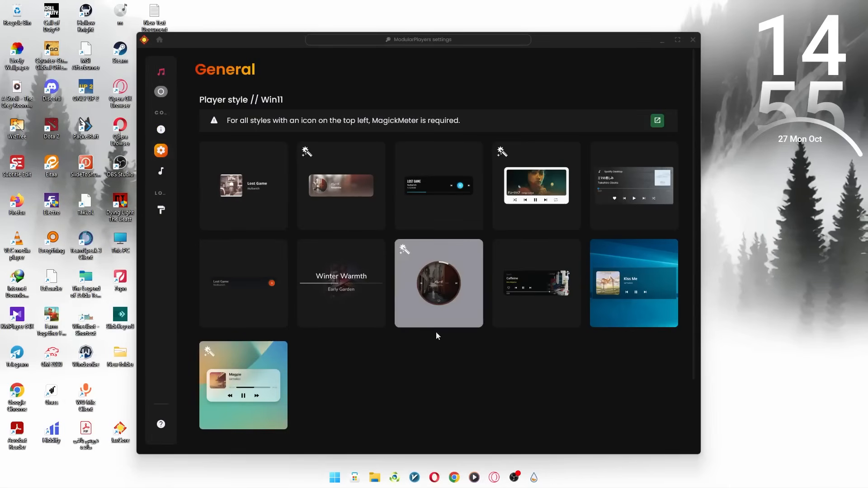
mouse_move(635, 290)
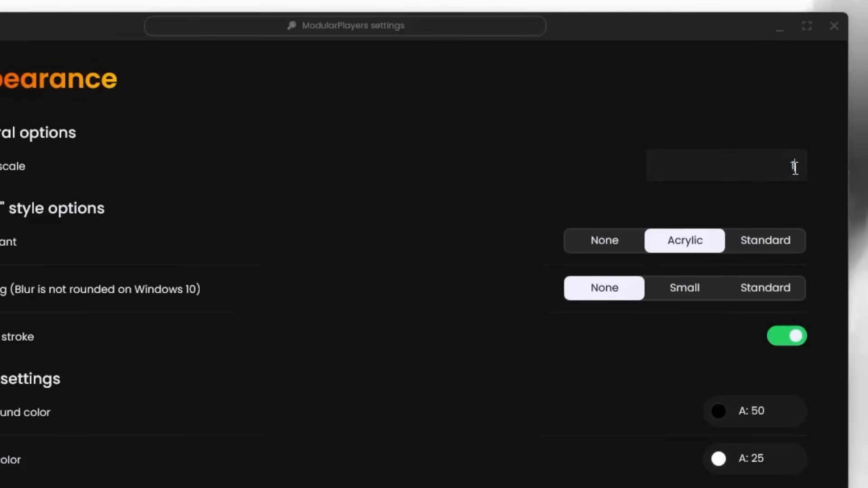
text(0)
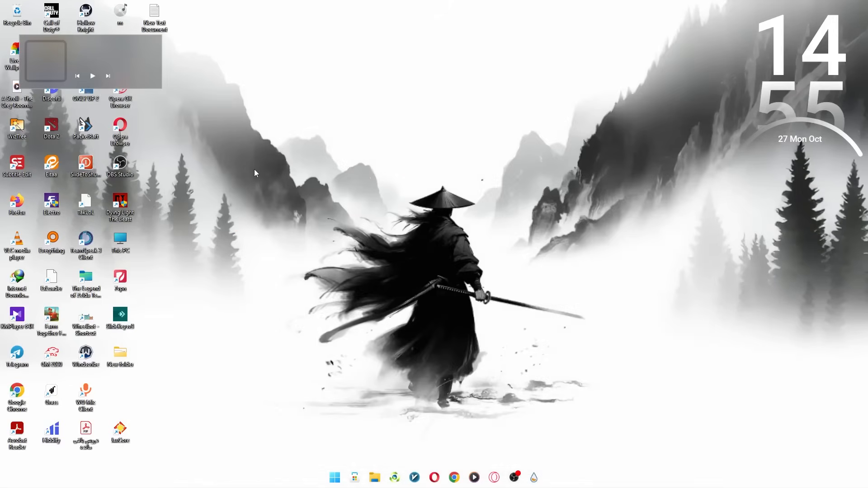
Hide the desktop icons via the desktop View menu
right_click(255, 173)
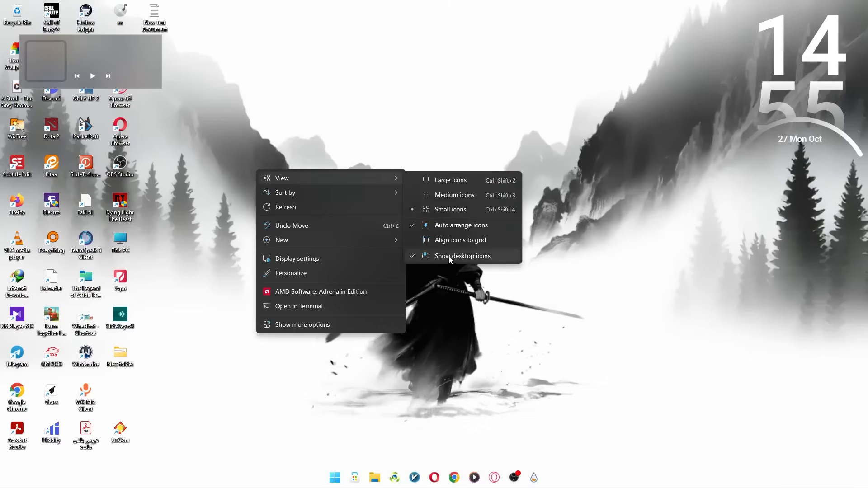
click(462, 256)
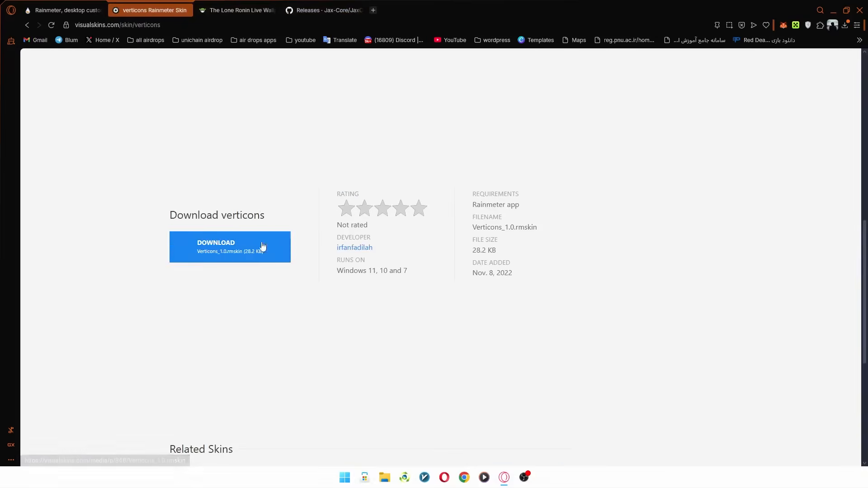
Install the Verticons skin through the Rainmeter Skin Installer
scroll(down, 3)
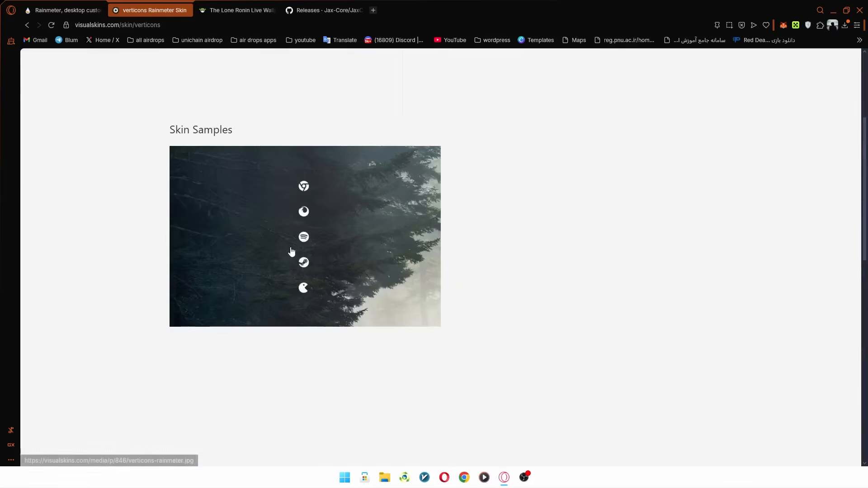
scroll(down, 3)
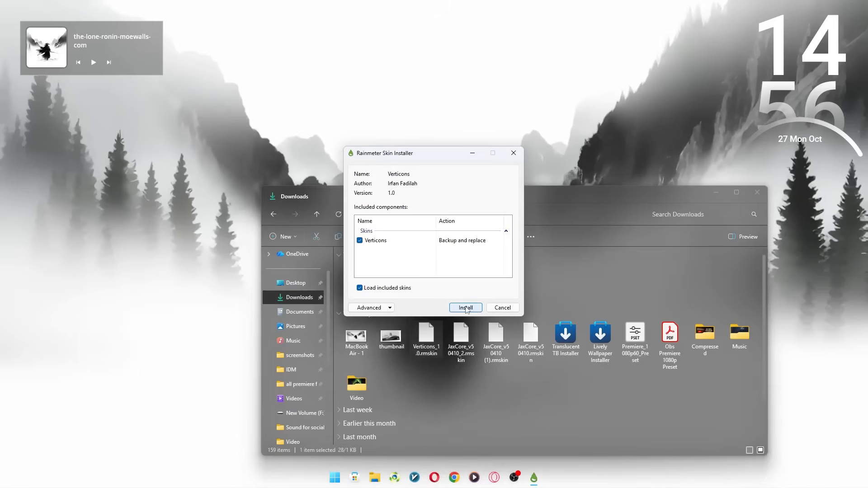
click(464, 307)
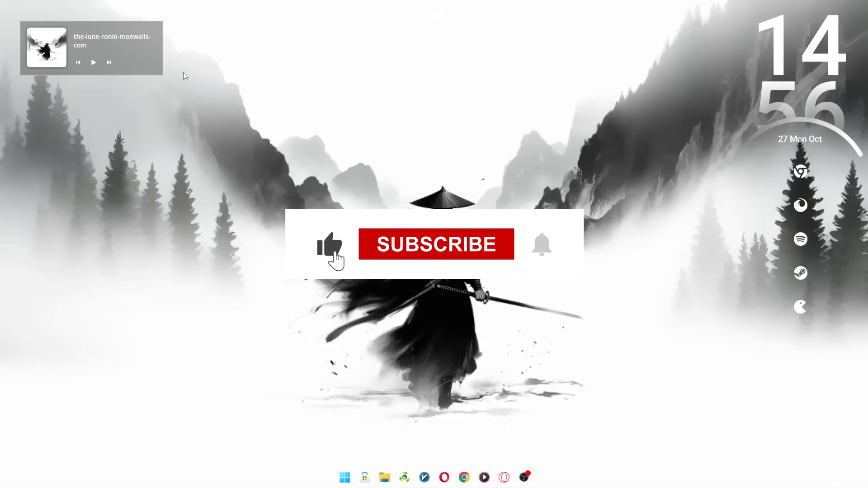
click(435, 244)
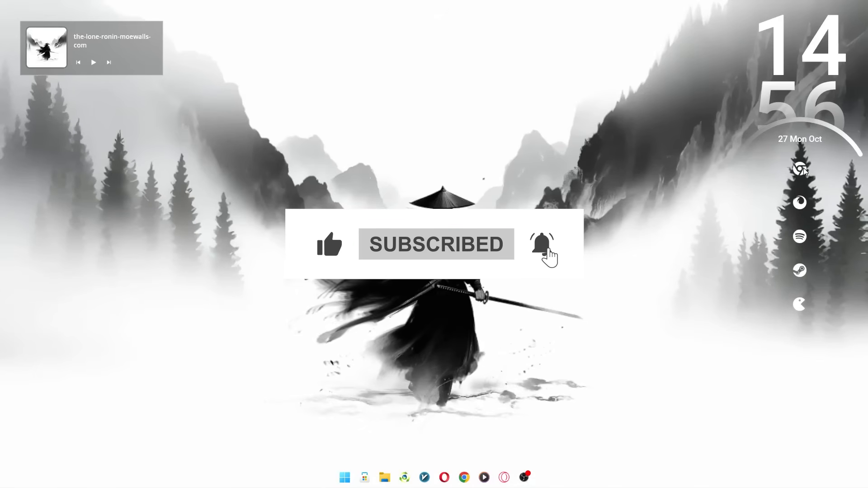